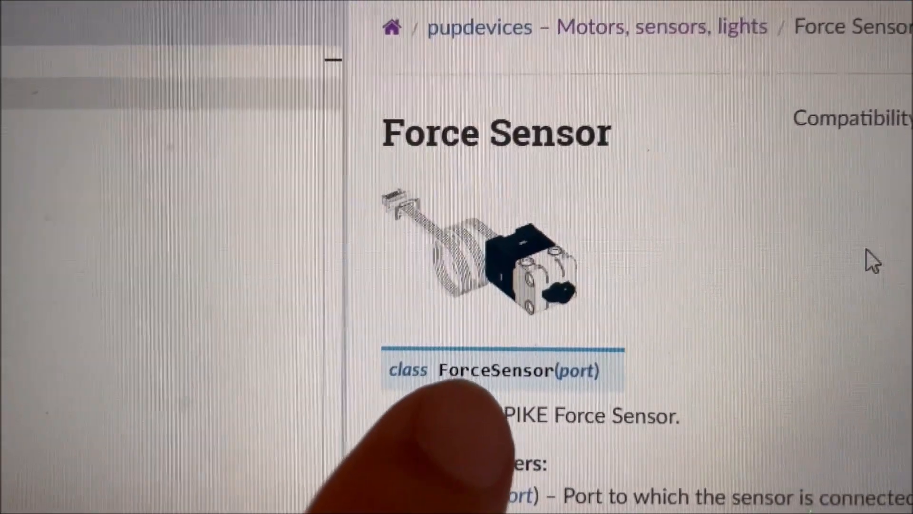
# Step: Scroll through the pupdevices 'Motors, sensors, lights' documentation page
pyautogui.scroll(-3)
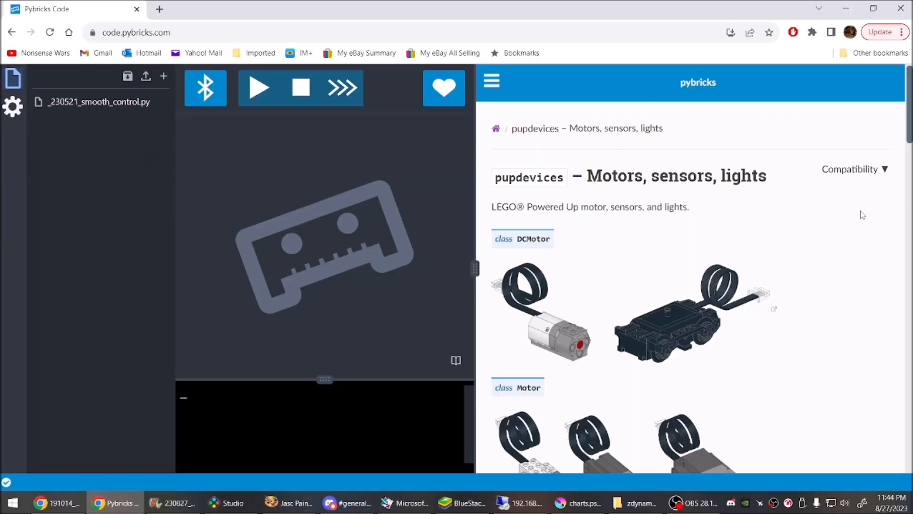
# Step: Scroll down the pupdevices list to reach the ForceSensor documentation
pyautogui.scroll(-3)
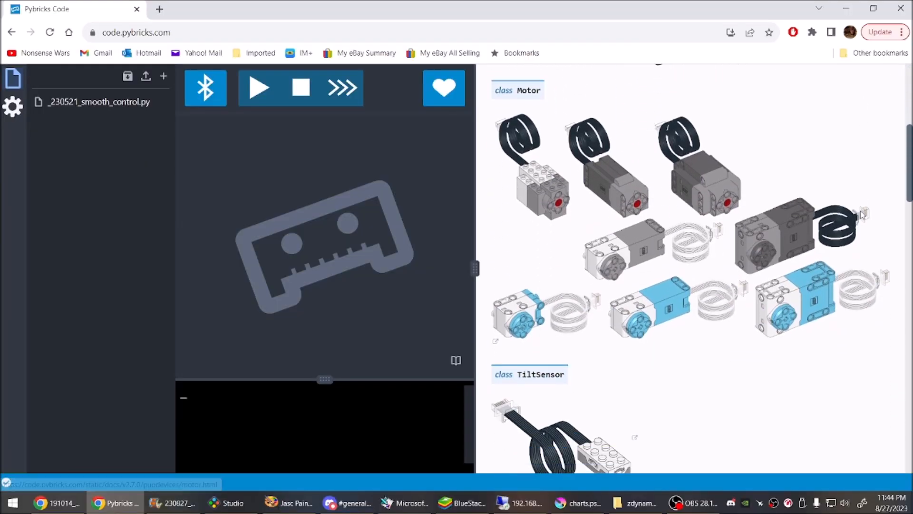
pyautogui.scroll(-3)
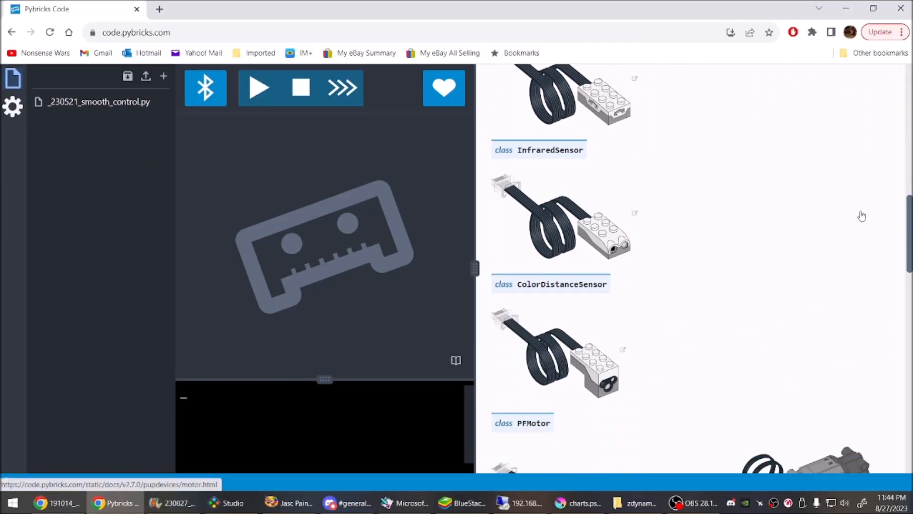
pyautogui.scroll(-3)
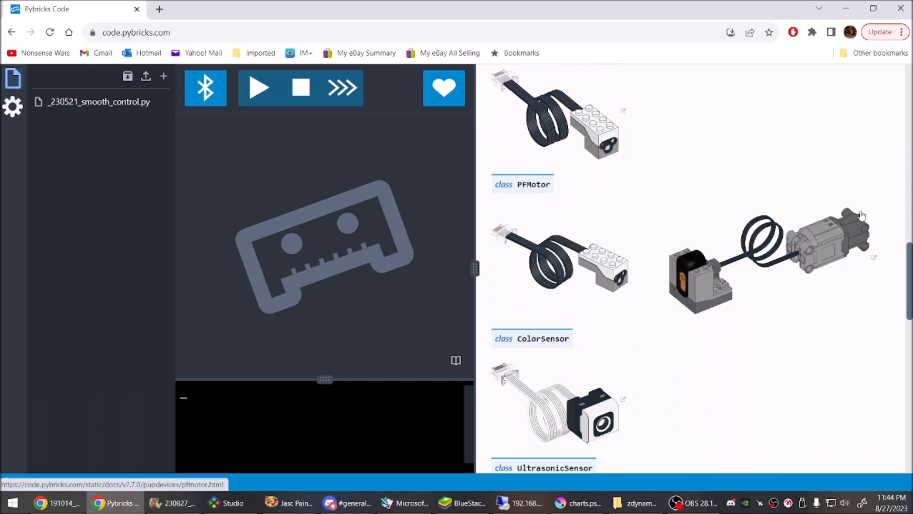
pyautogui.scroll(-3)
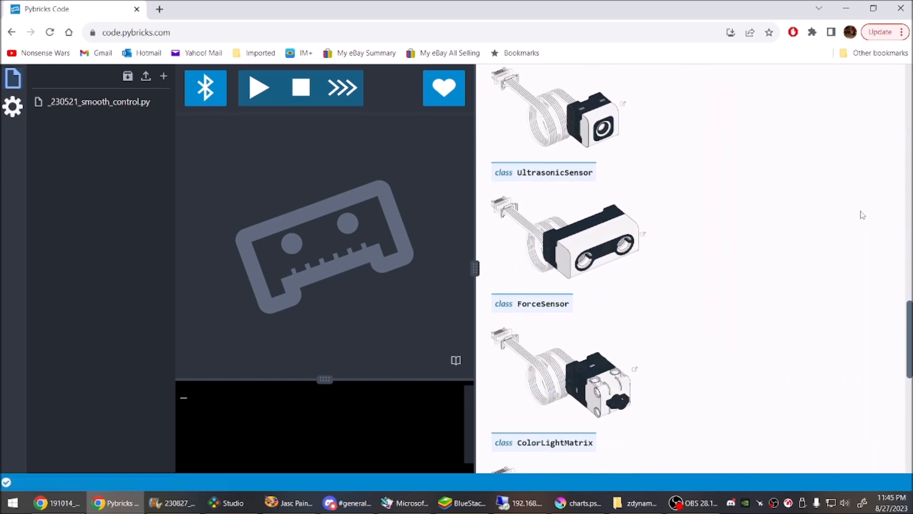
pyautogui.scroll(-3)
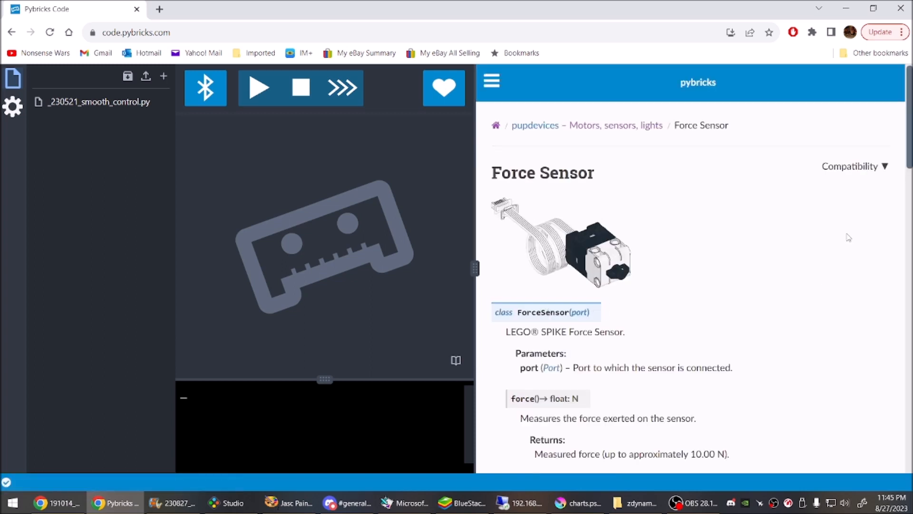
pyautogui.scroll(-3)
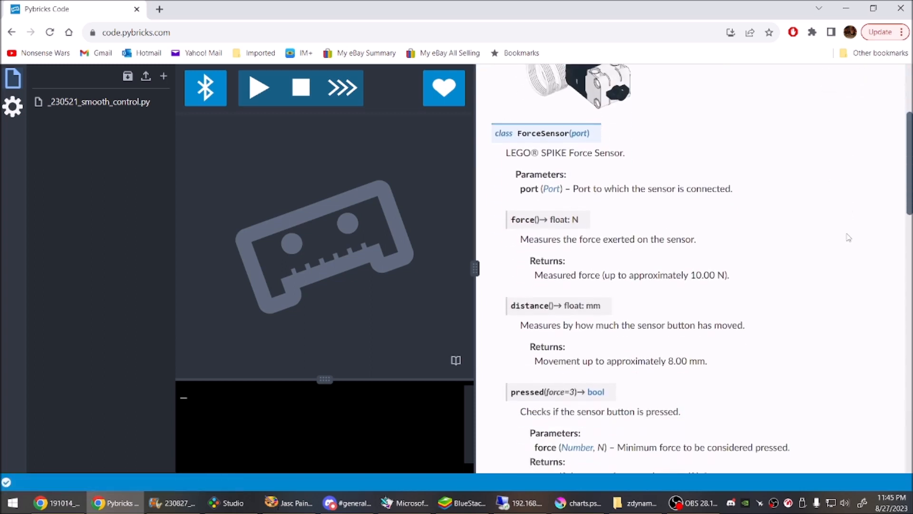
pyautogui.scroll(-3)
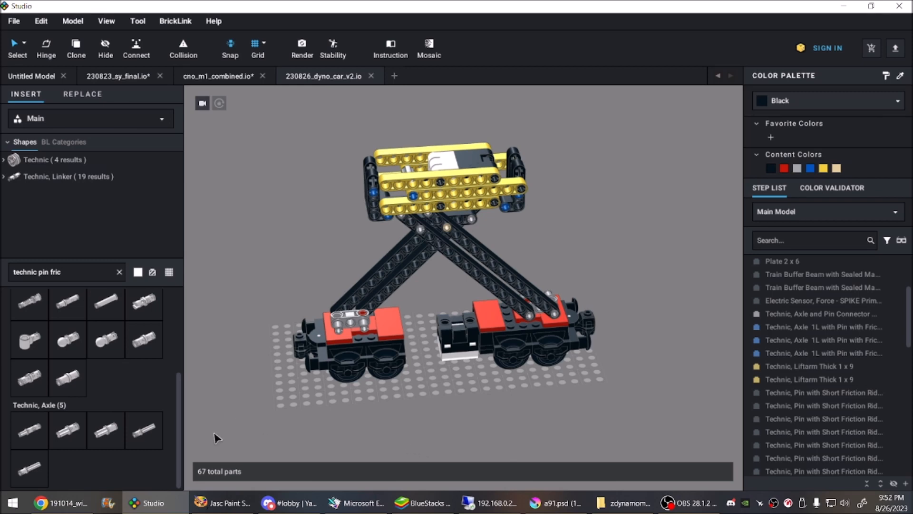
pyautogui.moveTo(211, 439)
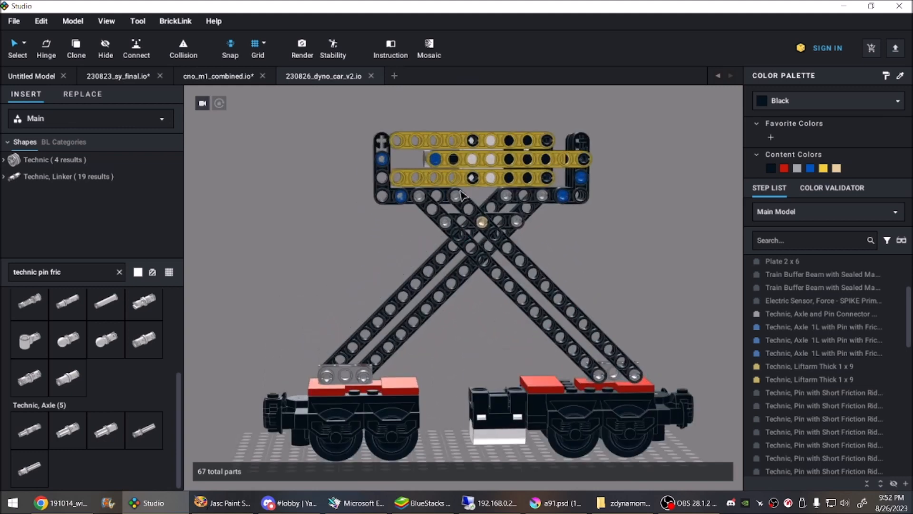
pyautogui.click(613, 373)
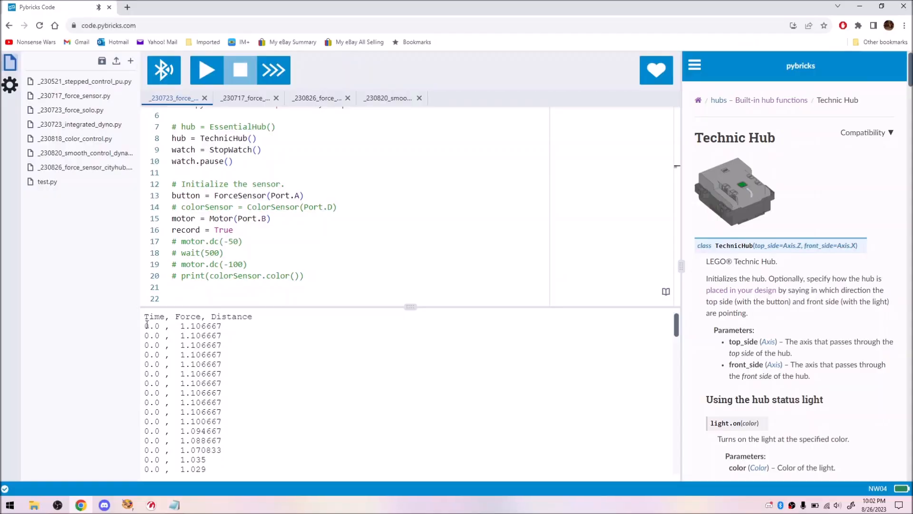
# Step: Select the printed Time, Force, Distance log in the output terminal
pyautogui.moveTo(146, 325); pyautogui.dragTo(227, 373)
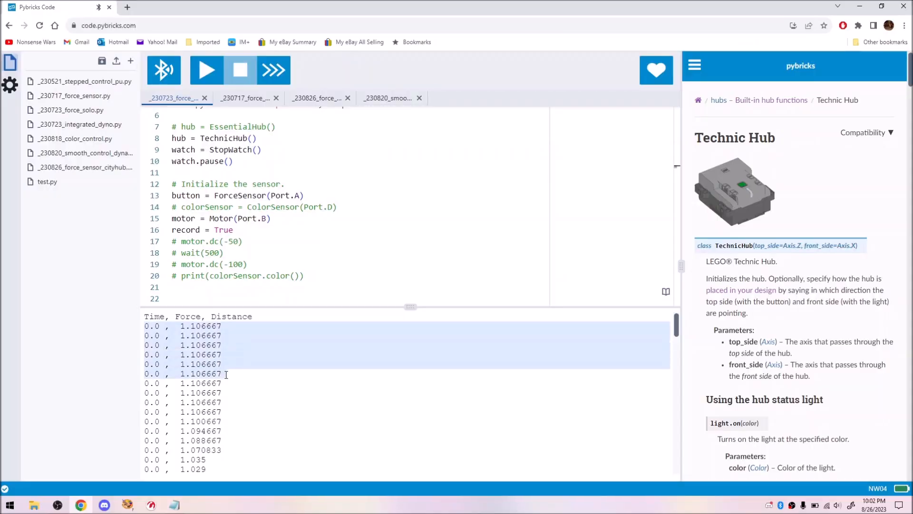
pyautogui.click(240, 70)
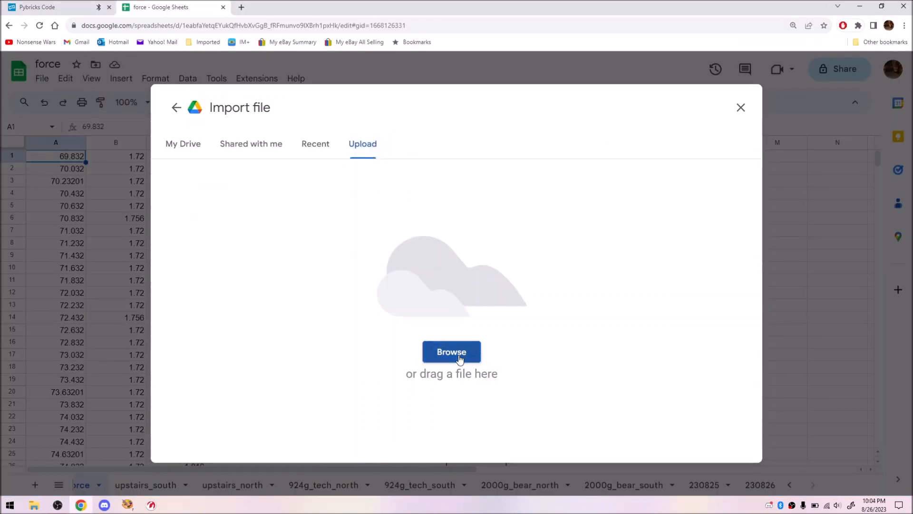
# Step: Import fake_data_for_illustration.csv into a new sheet and open it
pyautogui.click(451, 352)
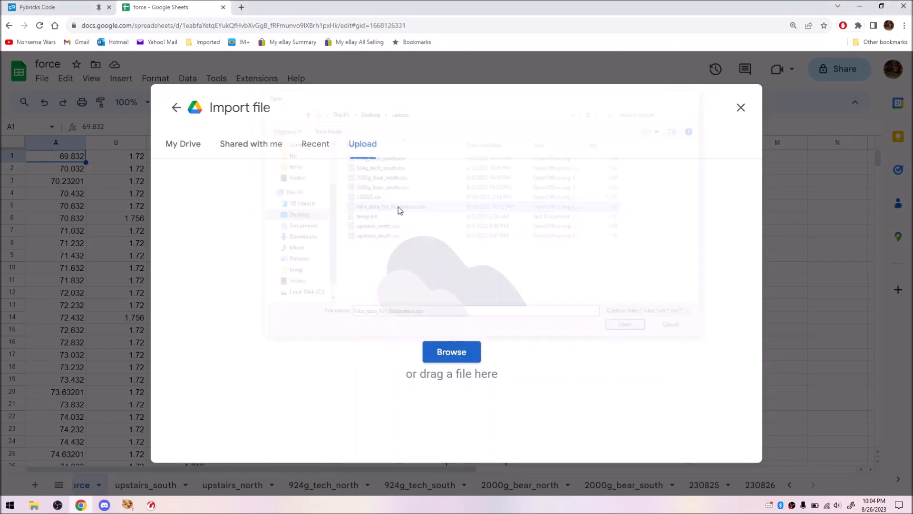
pyautogui.click(391, 206)
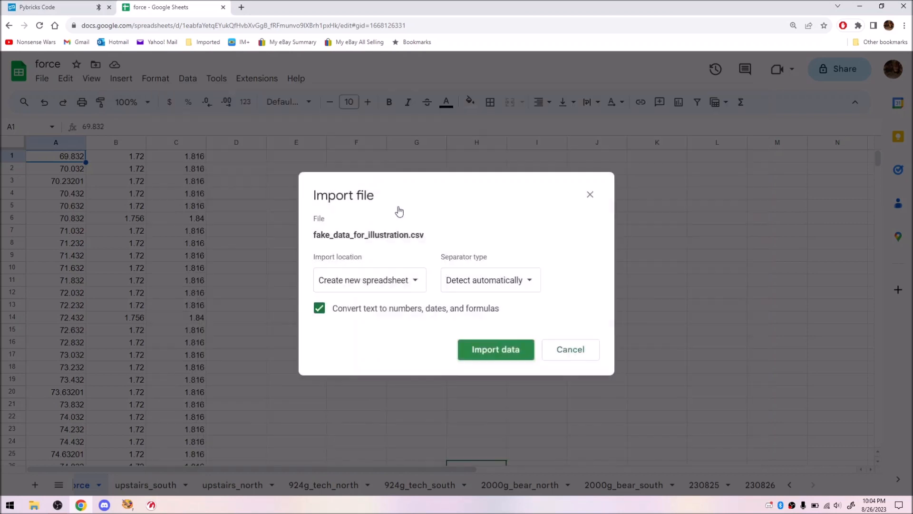
pyautogui.click(369, 279)
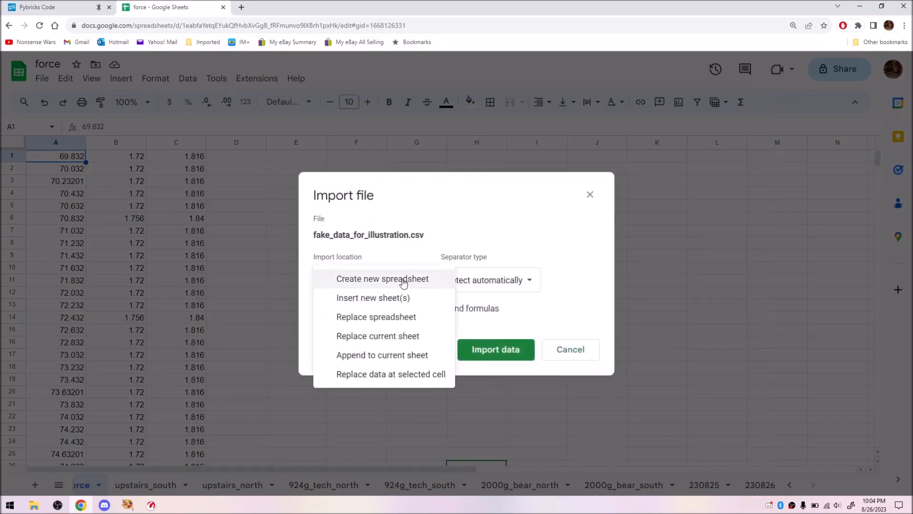
pyautogui.click(373, 298)
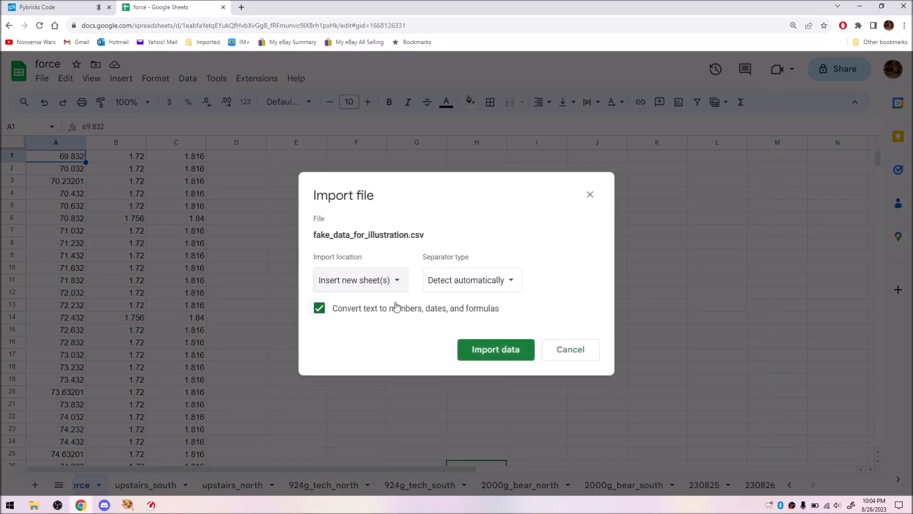
pyautogui.click(495, 350)
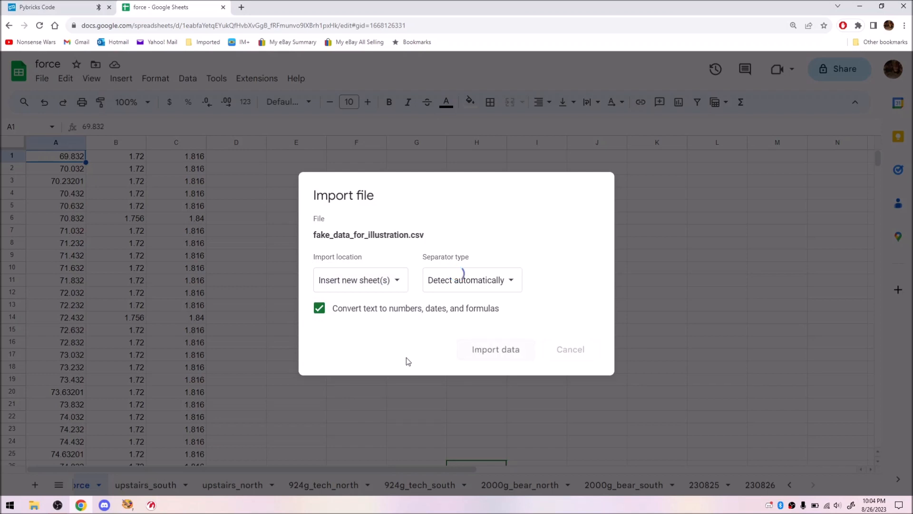
pyautogui.click(495, 350)
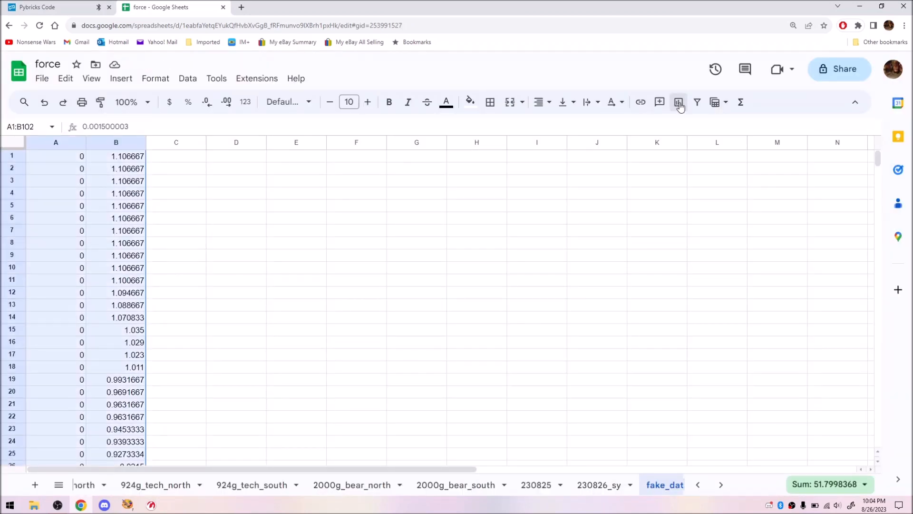
# Step: Insert a chart of A1:B102 with 'Use column A as labels' unchecked
pyautogui.click(679, 102)
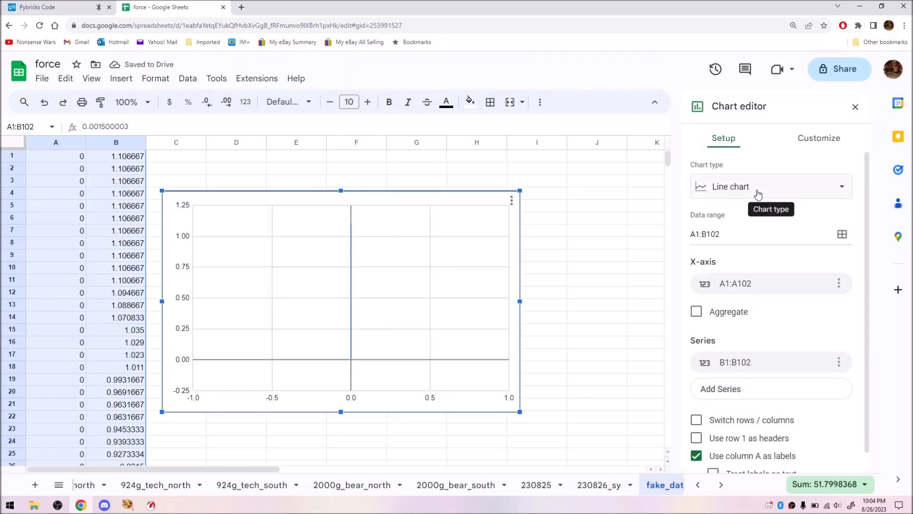
pyautogui.scroll(-3)
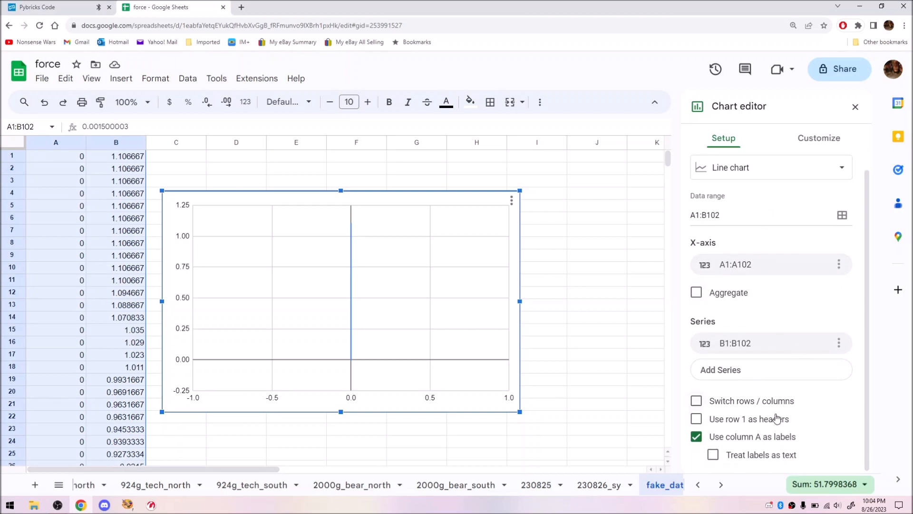
pyautogui.click(696, 437)
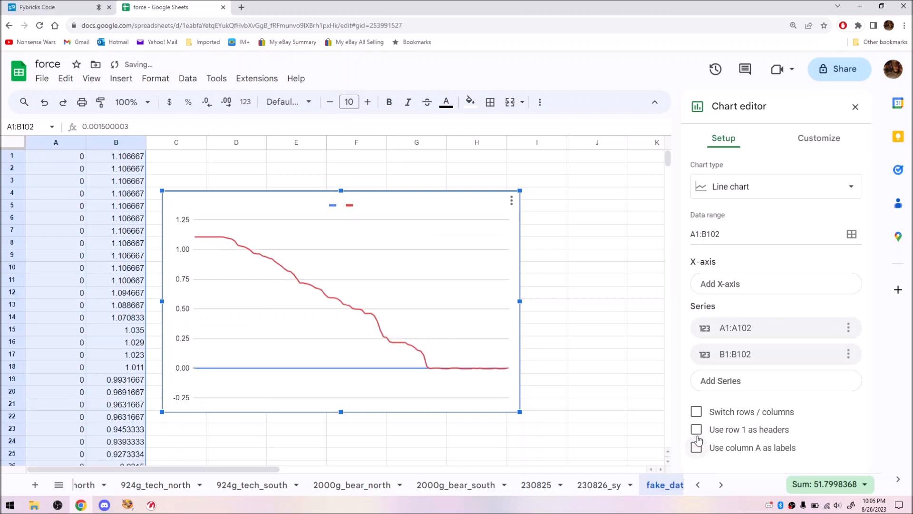